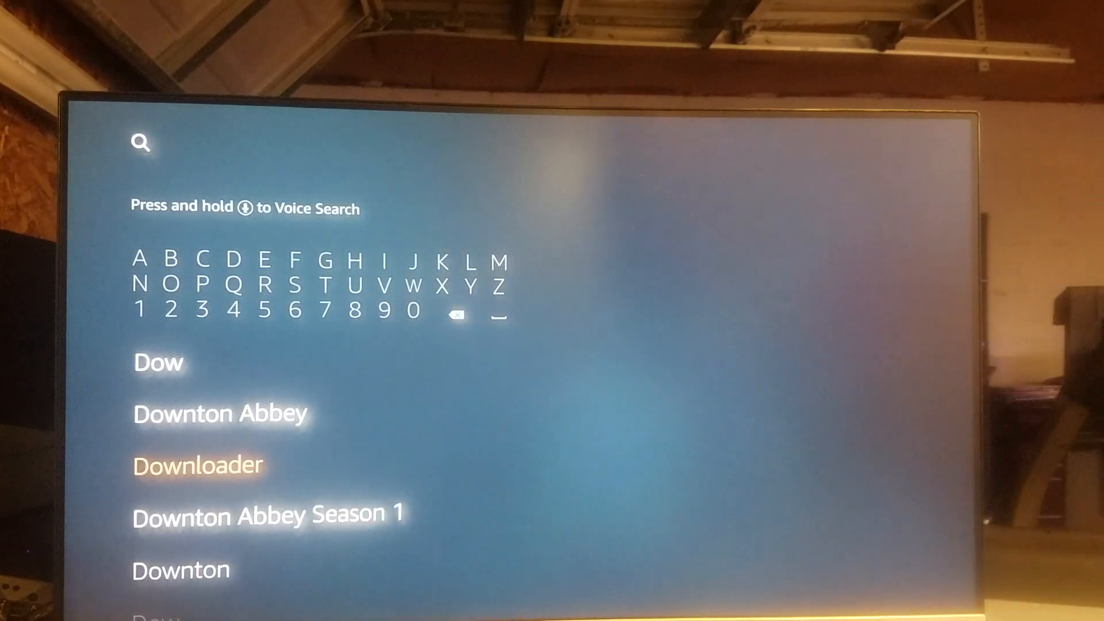
# - Search Fire TV for 'Dow' and choose the Downloader suggestion to list its results
pyautogui.click(196, 464)
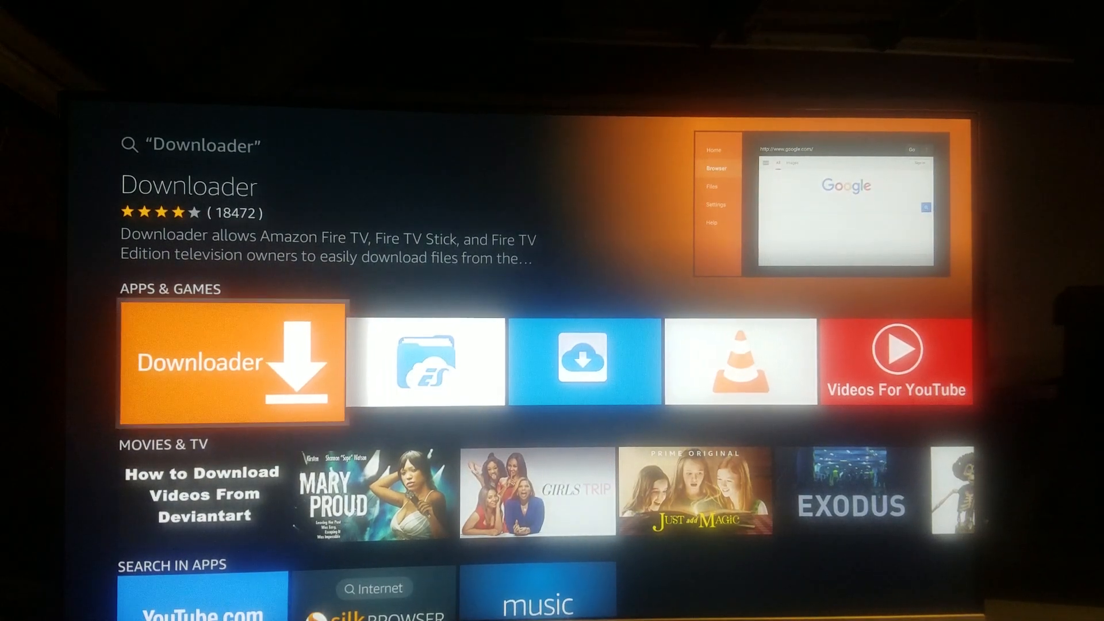
pyautogui.click(231, 363)
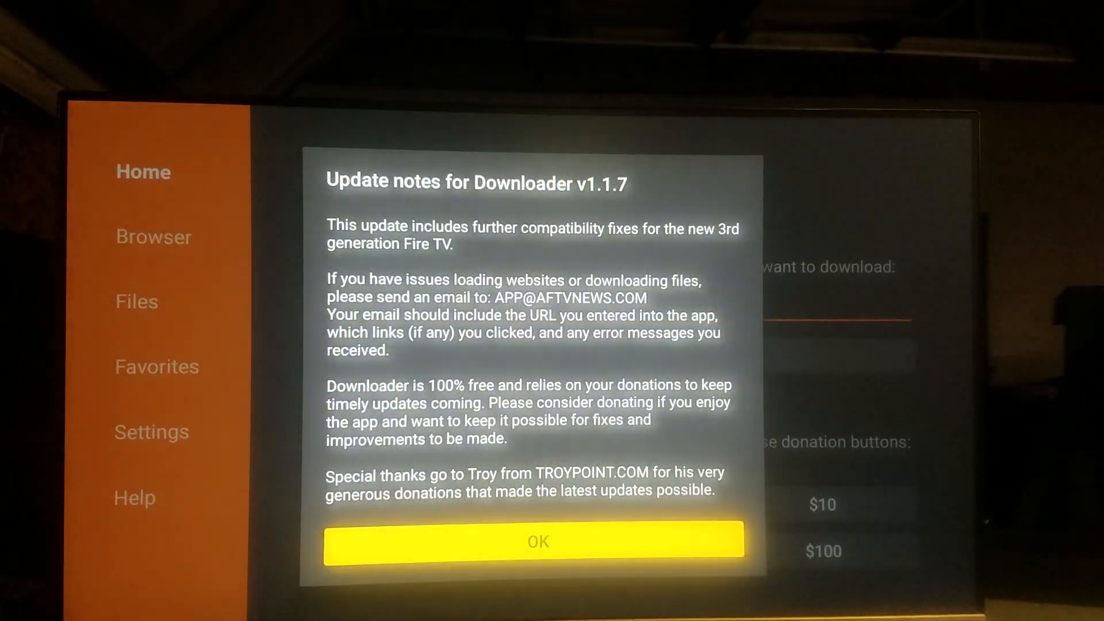
pyautogui.click(537, 541)
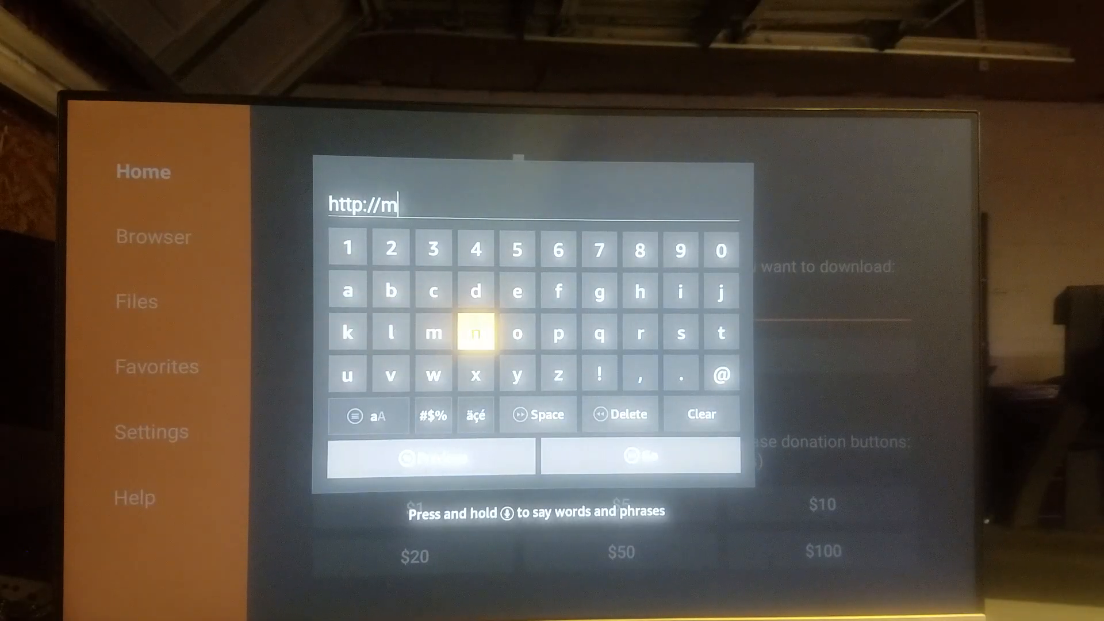
pyautogui.click(391, 291)
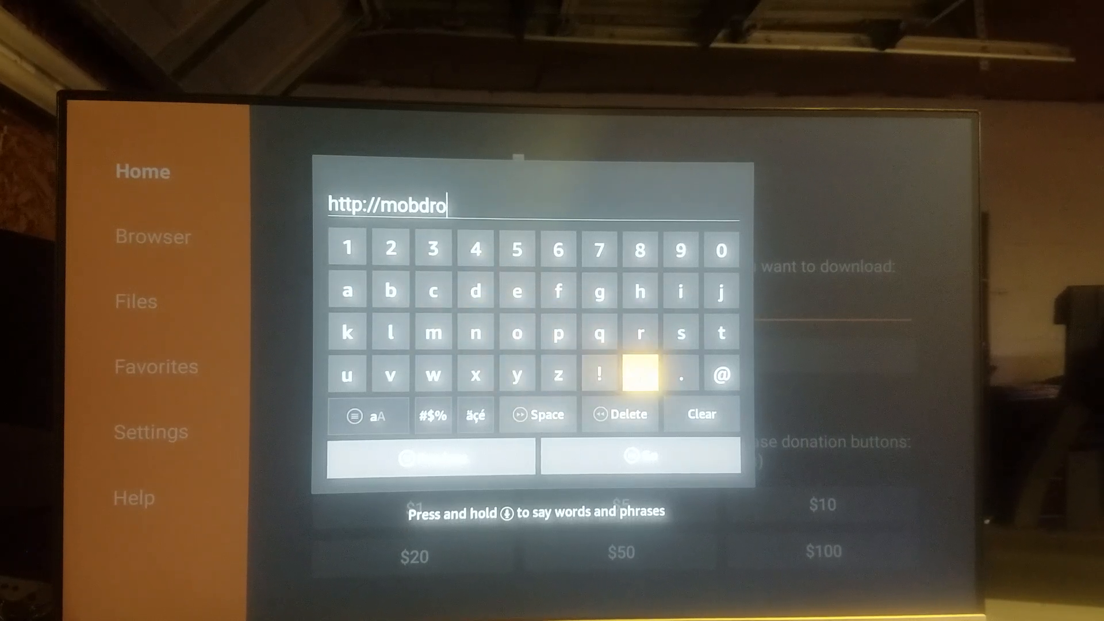
pyautogui.click(638, 375)
pyautogui.write('.com')
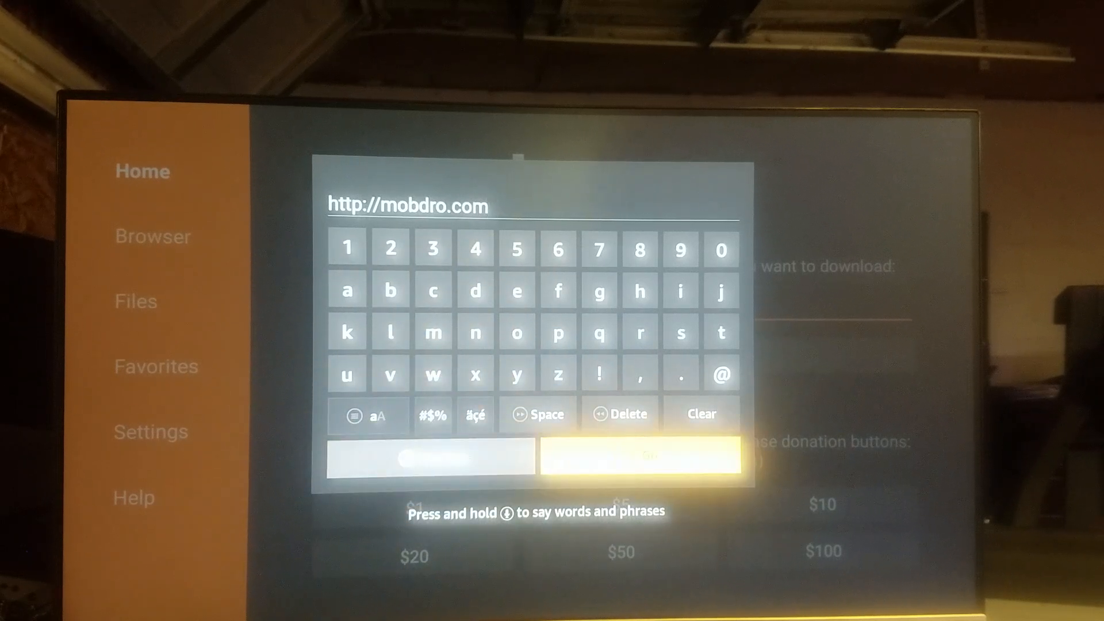
pyautogui.click(637, 459)
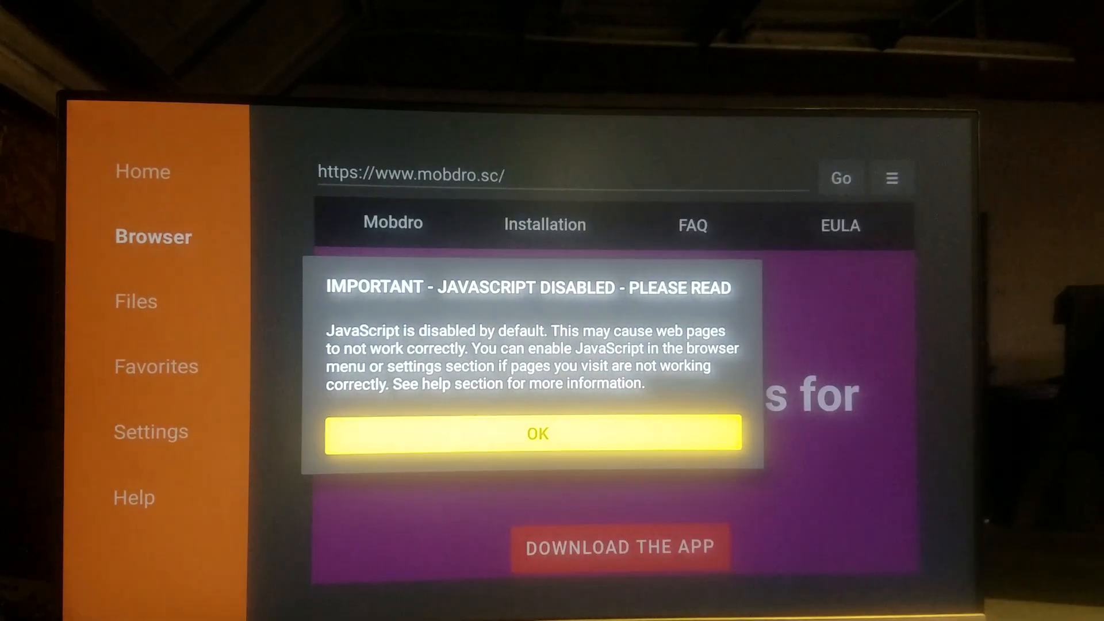
# - Dismiss the JavaScript notice and download the Mobdro APK so its installer appears
pyautogui.click(537, 434)
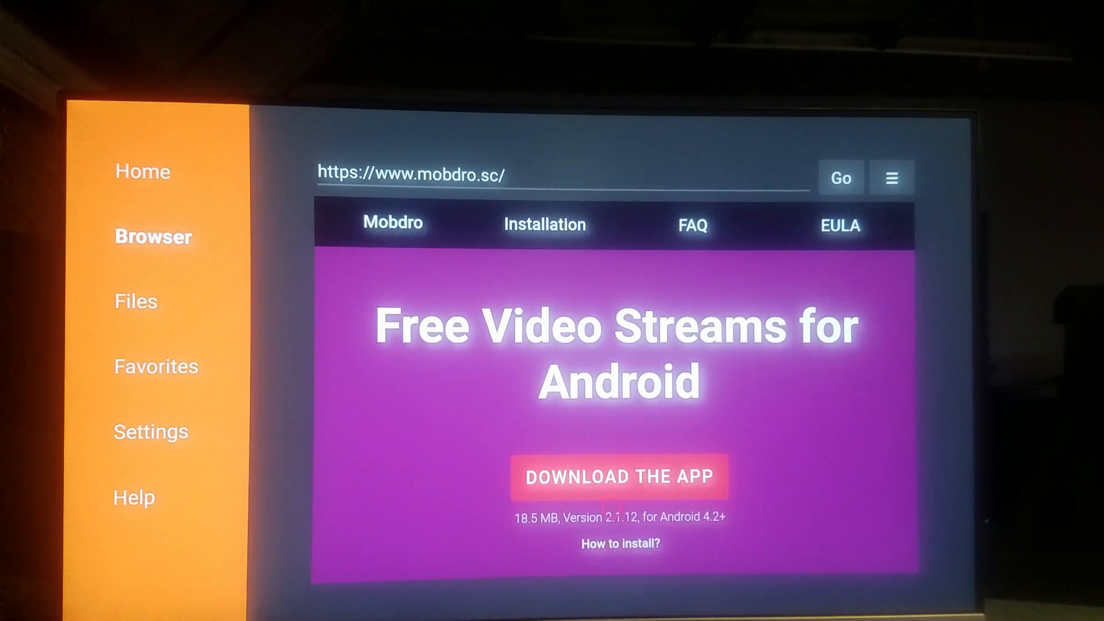
pyautogui.click(619, 476)
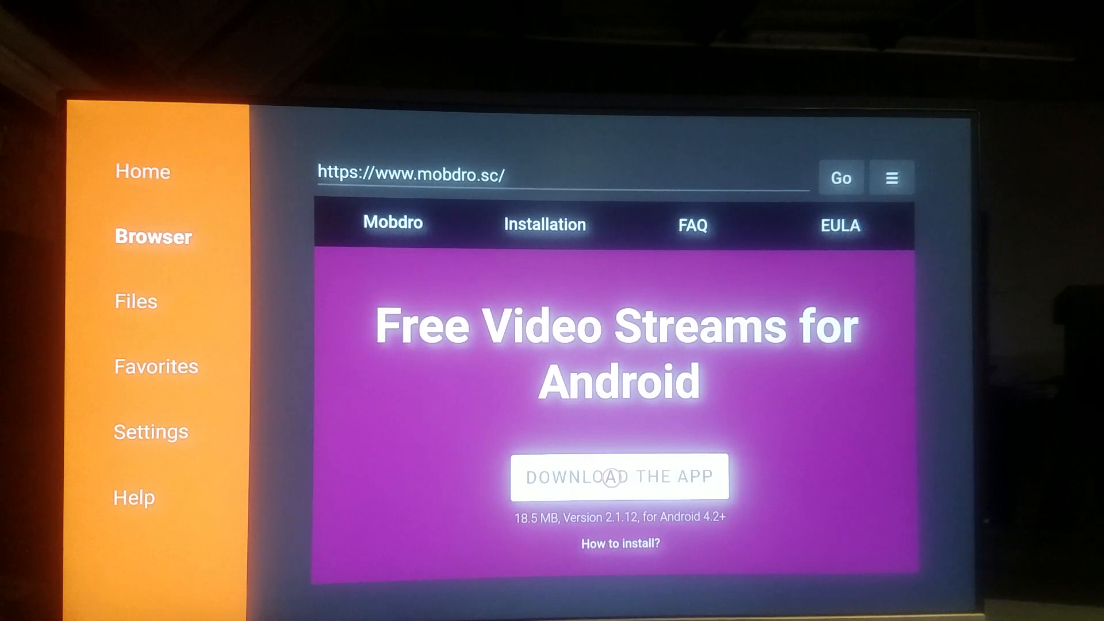
pyautogui.click(619, 477)
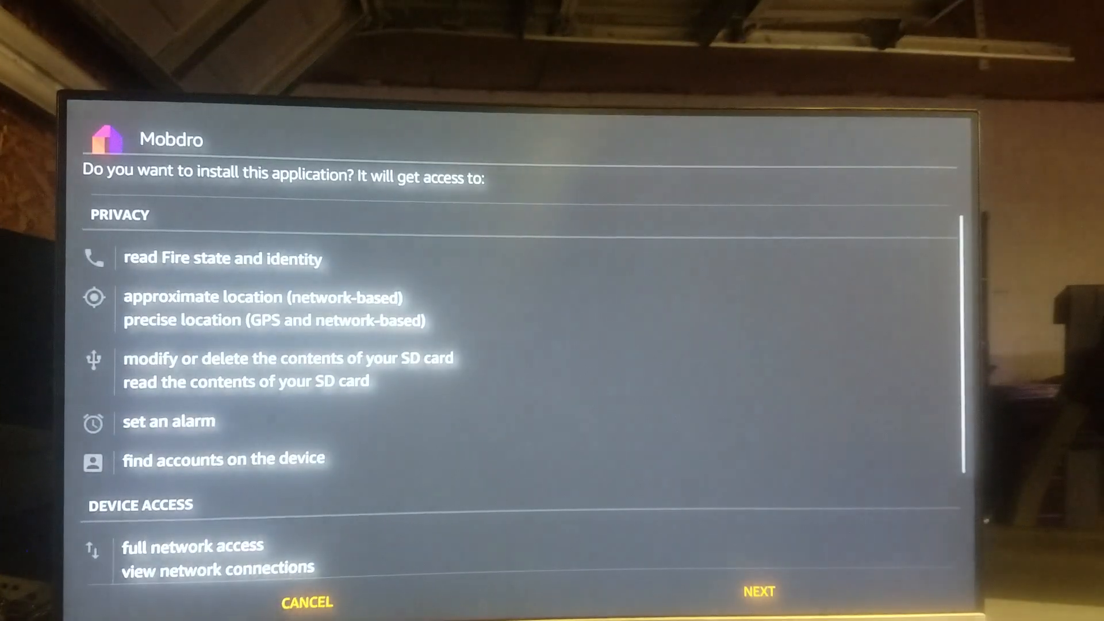
# - Review Mobdro's requested permissions and install it, then launch the app
pyautogui.click(758, 591)
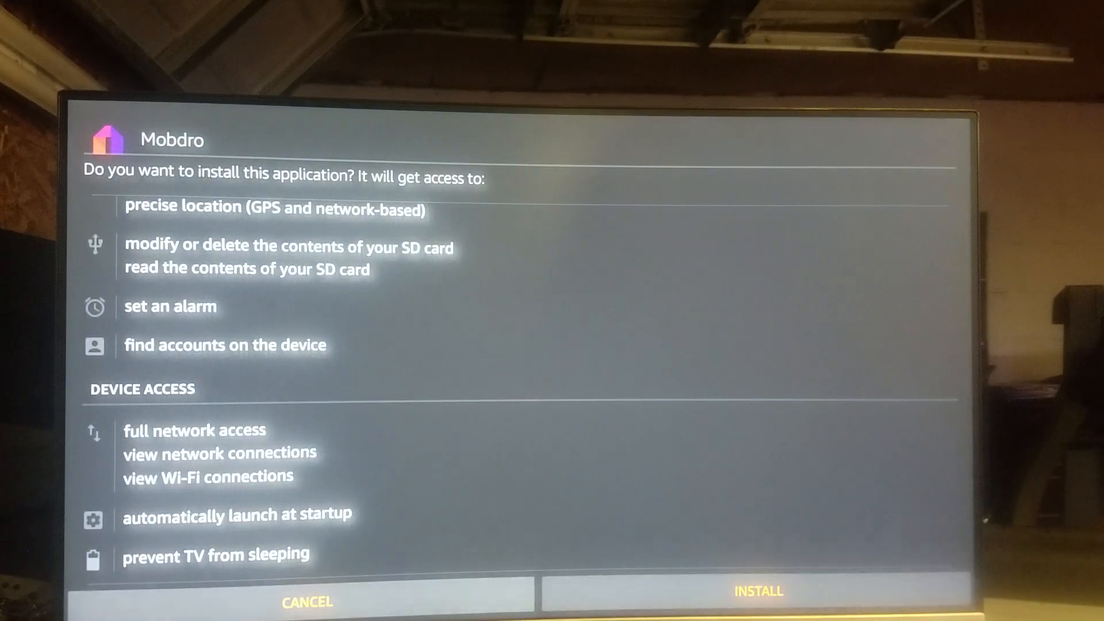
pyautogui.click(757, 591)
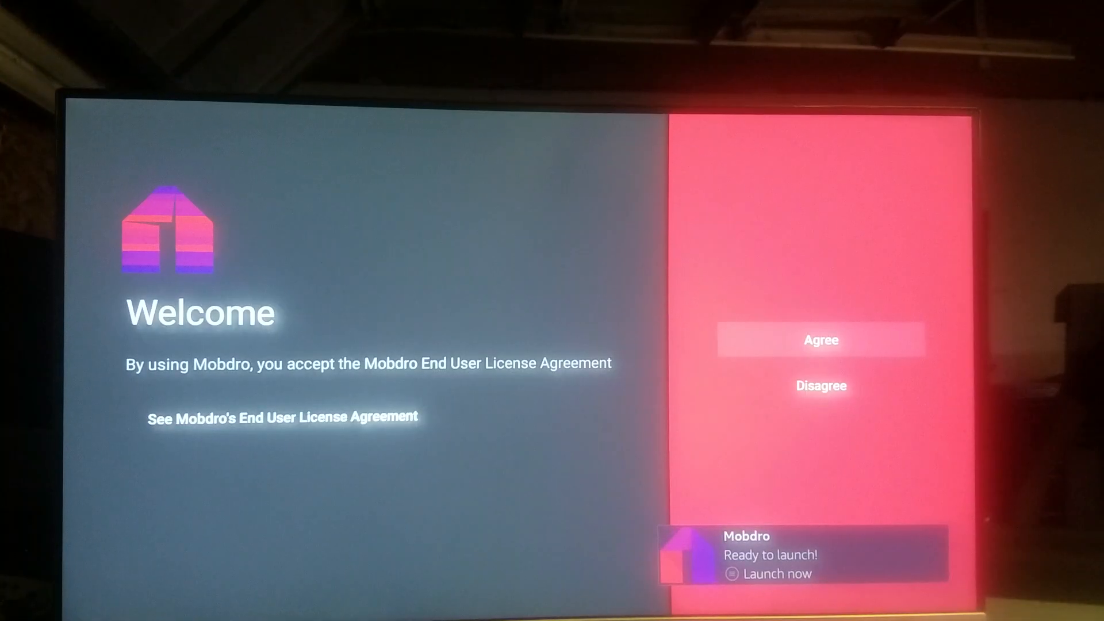
# - Agree to Mobdro's license and show the Channels grid with ABC, CBC, CBS and HGTV
pyautogui.click(820, 339)
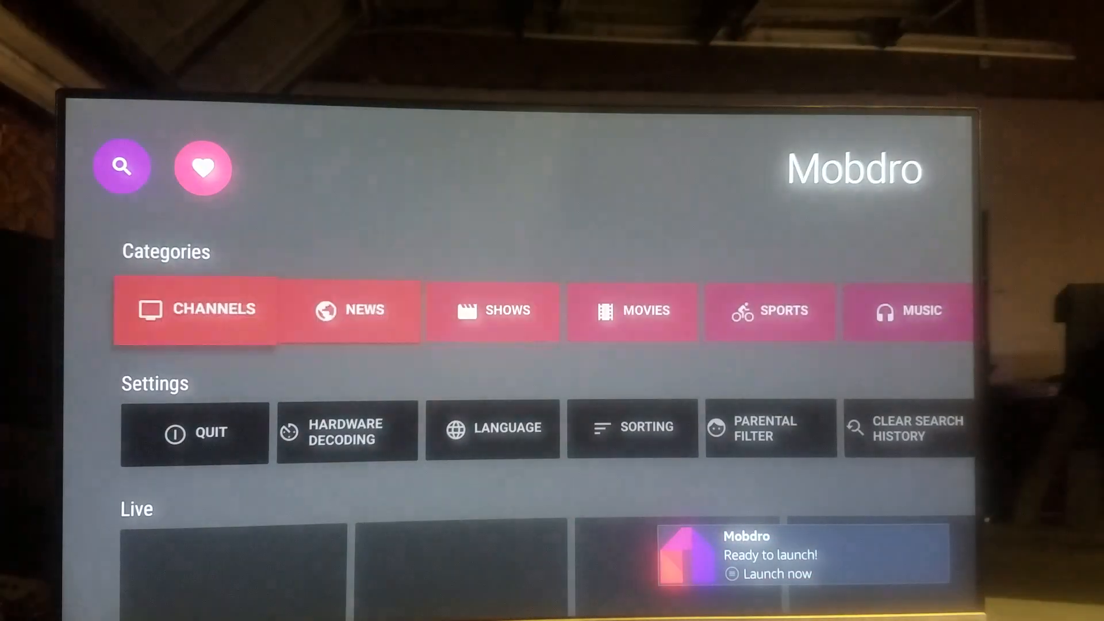
pyautogui.scroll(-3)
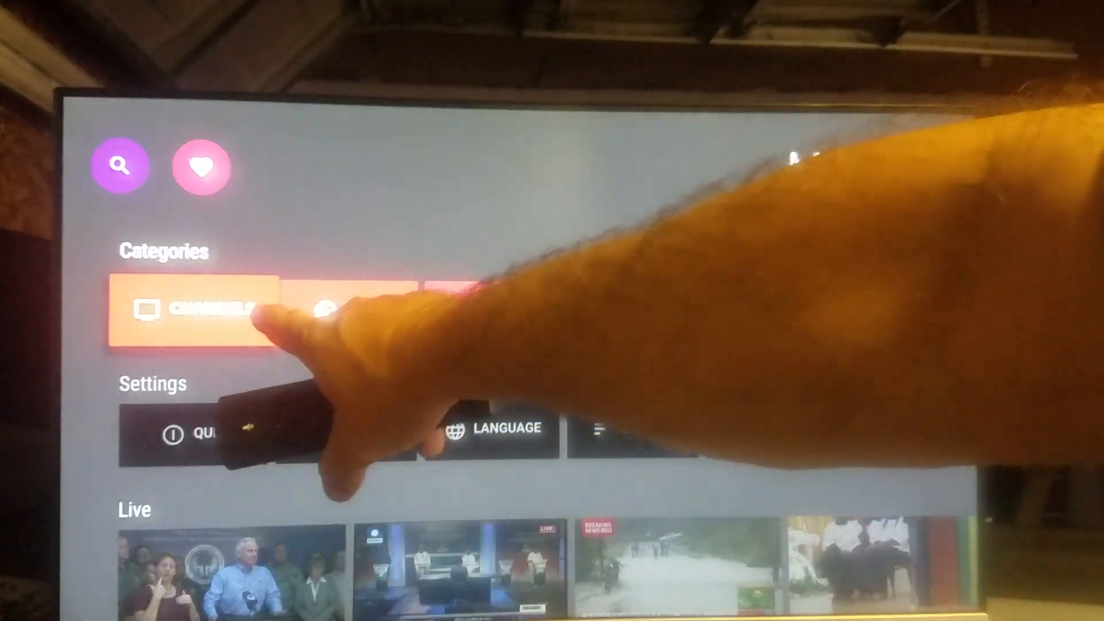
pyautogui.click(200, 317)
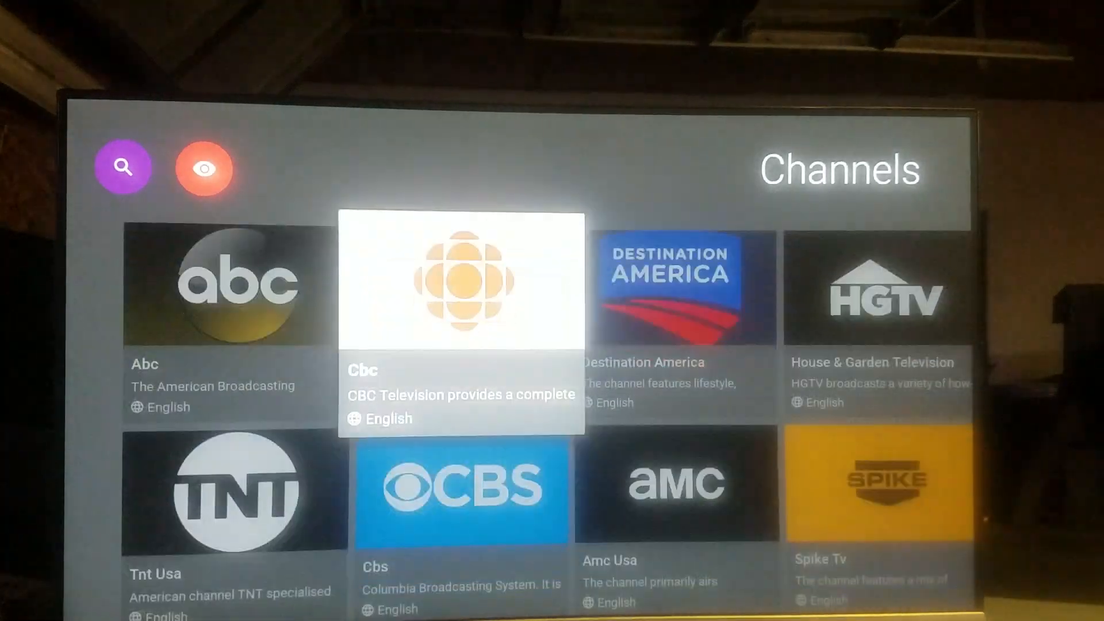